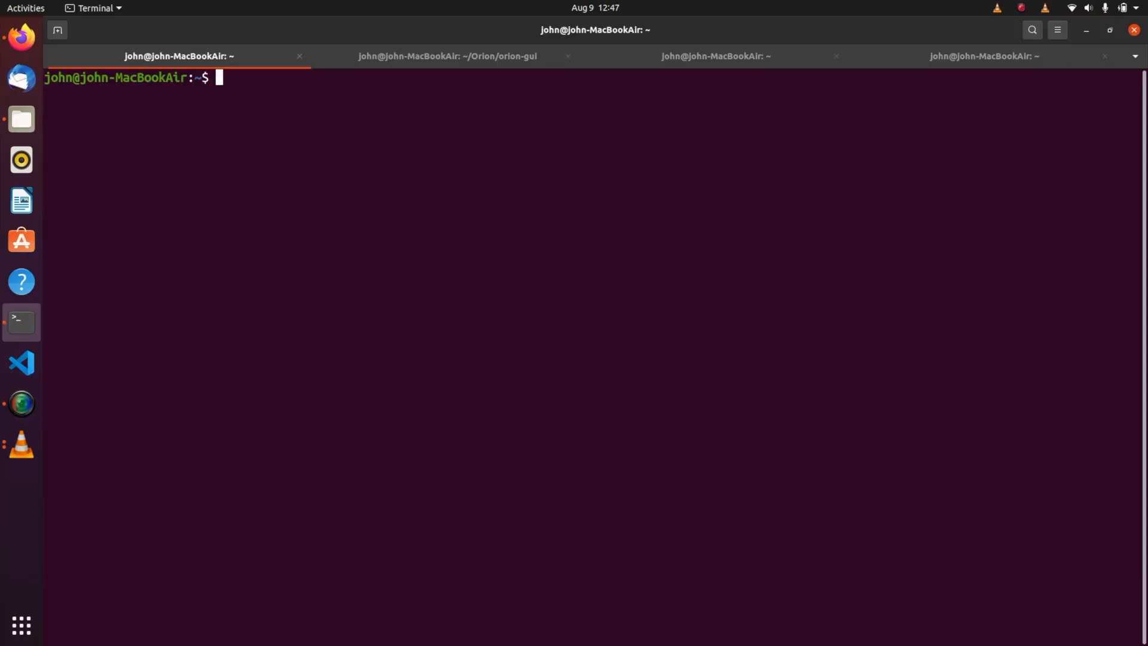
Start an adb shell session to the VOXL from the terminal
type("adb shell")
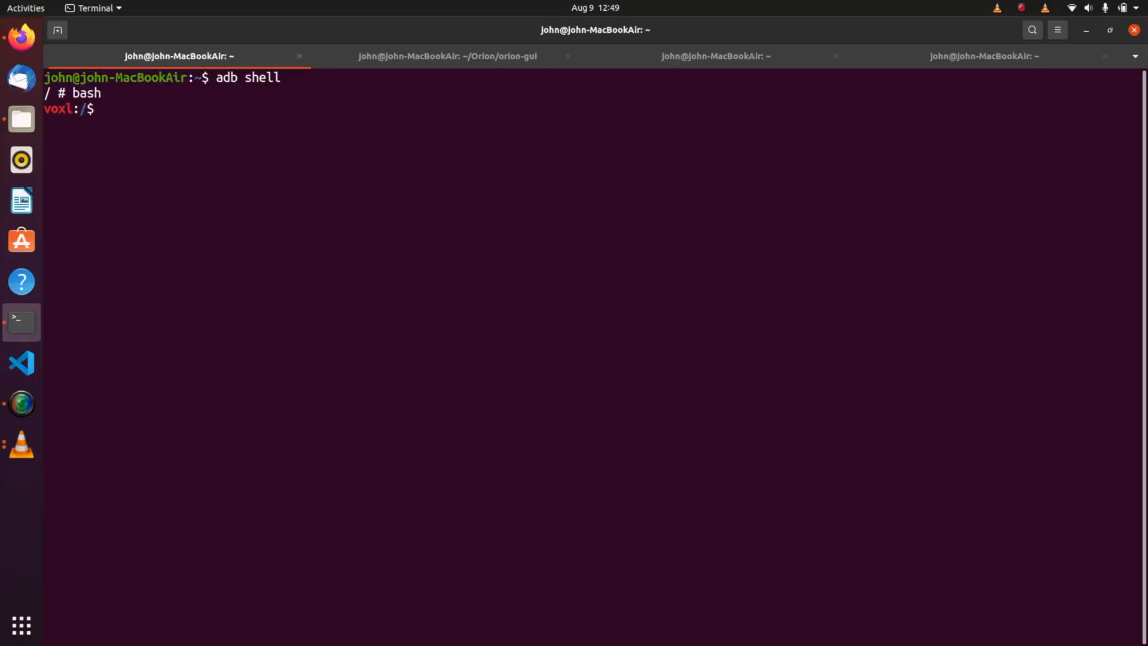
Run 'voxl-uvc-server -h' at the voxl:/$ prompt to show its usage
type("voxl")
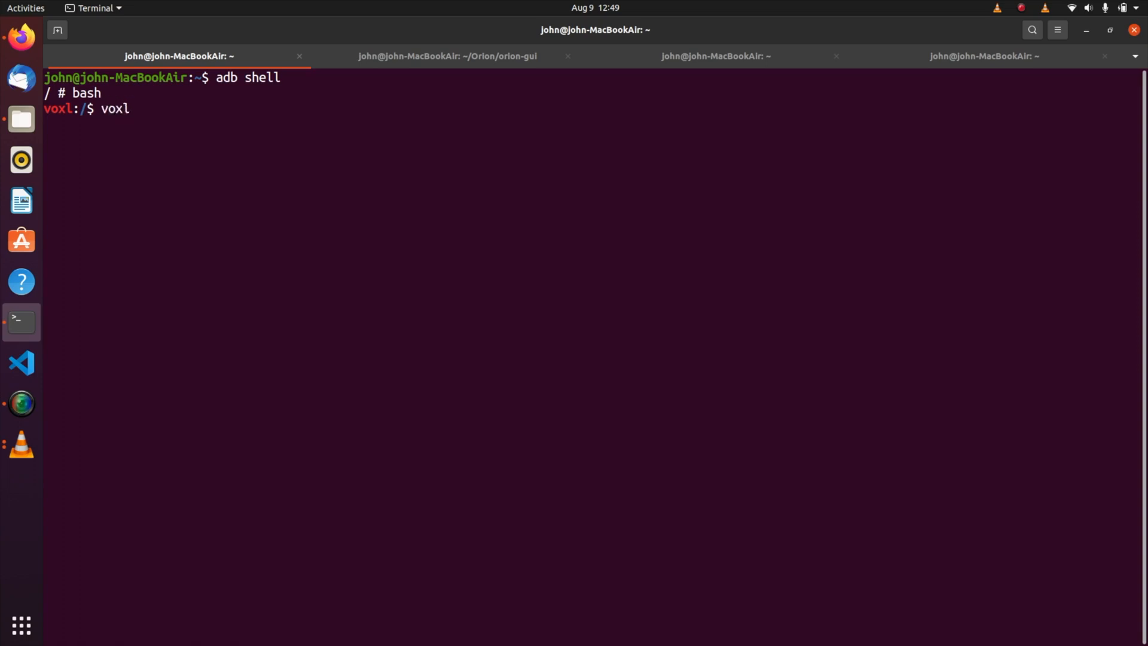
type("-uvc-se")
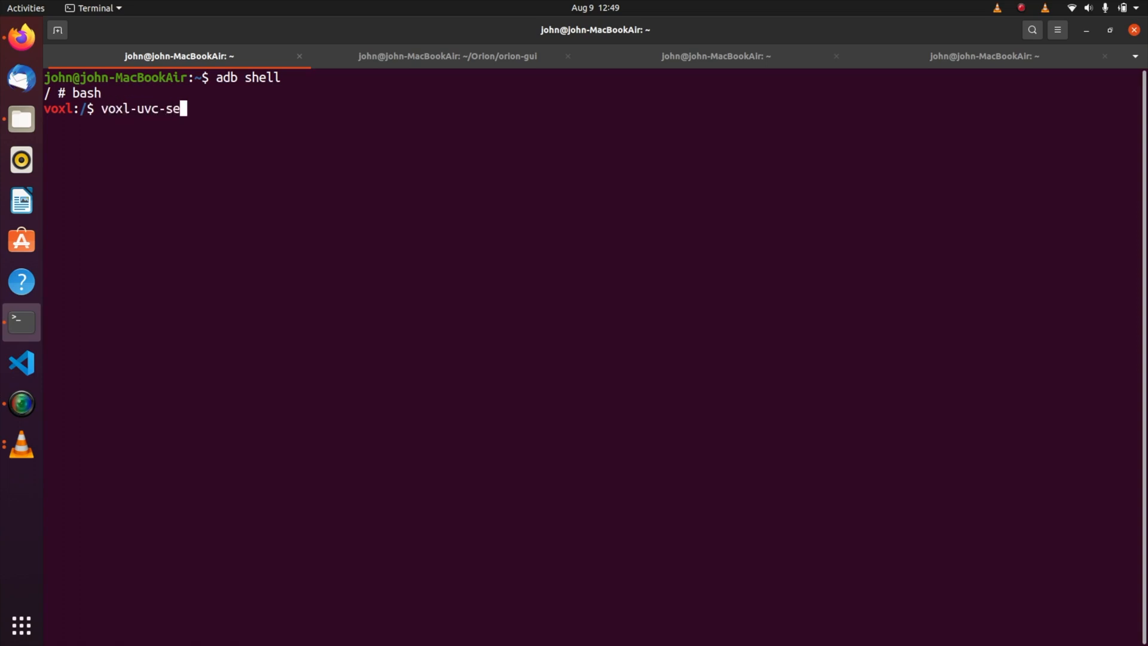
type("rver")
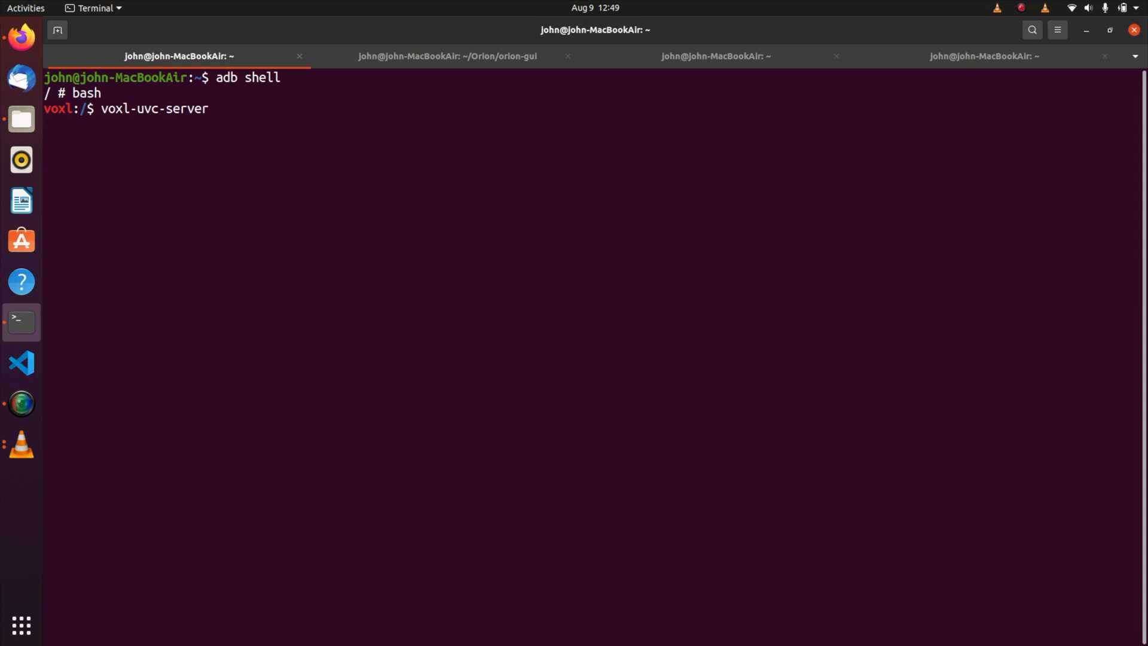
type("-h")
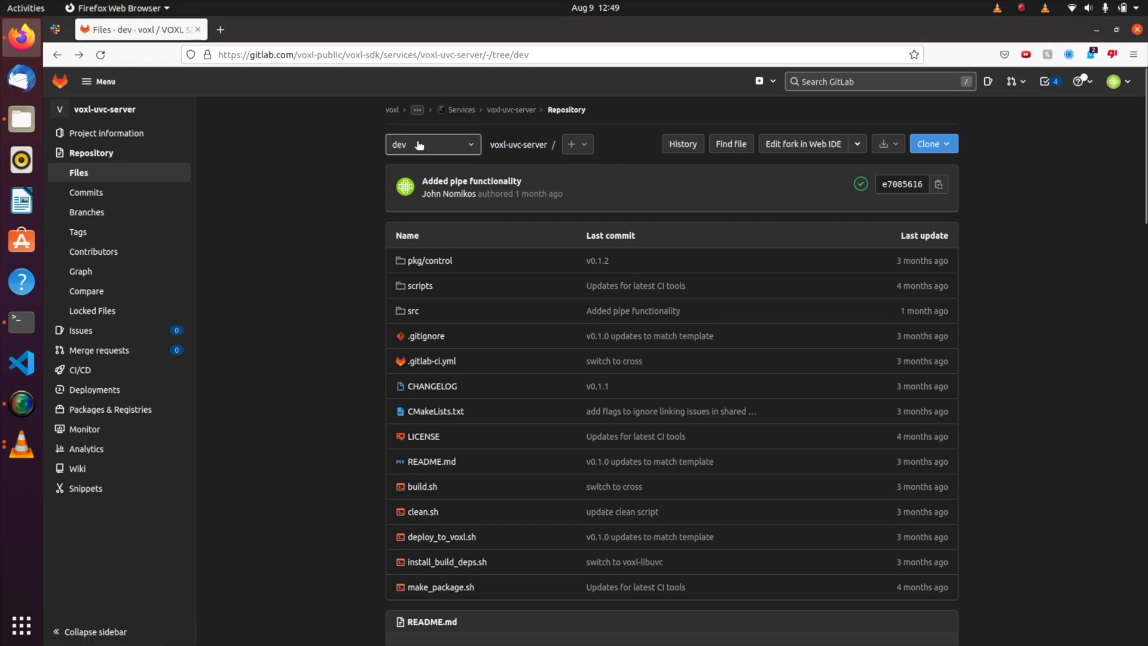
Check the voxl-uvc-server branch list and keep the dev branch selected
left_click(431, 144)
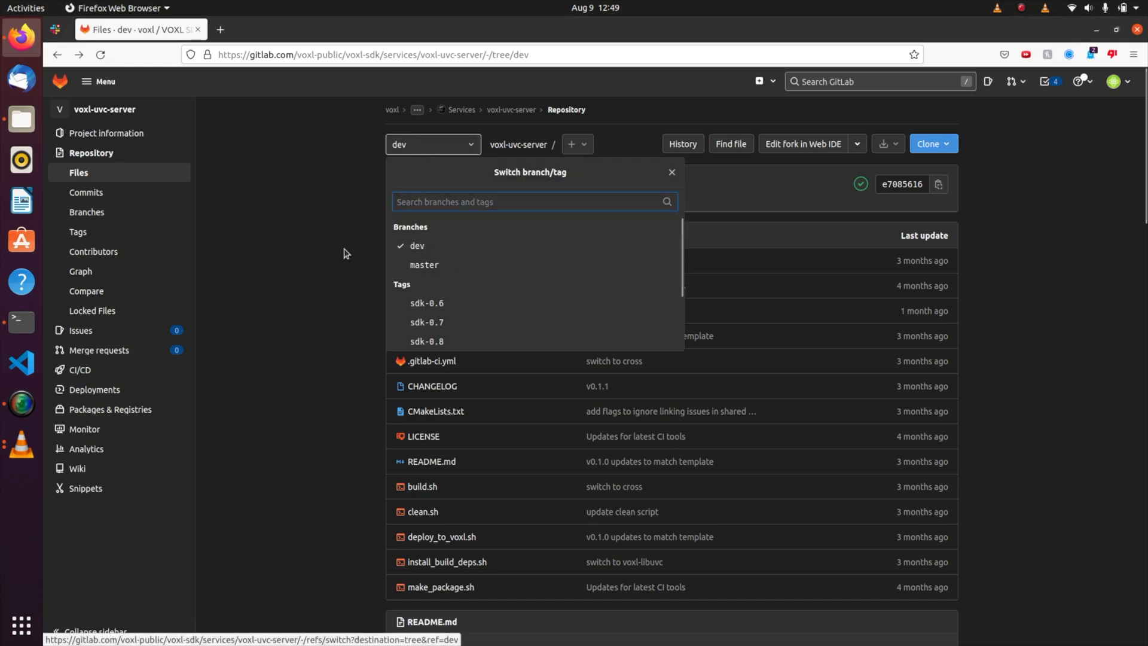
left_click(670, 172)
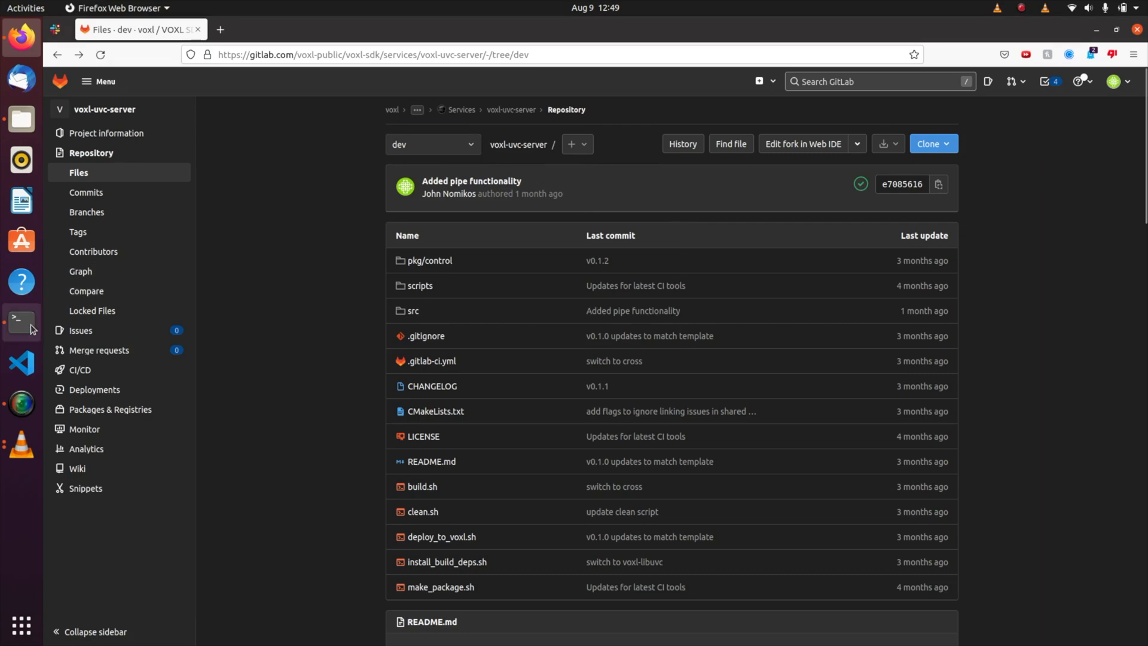
mouse_move(24, 335)
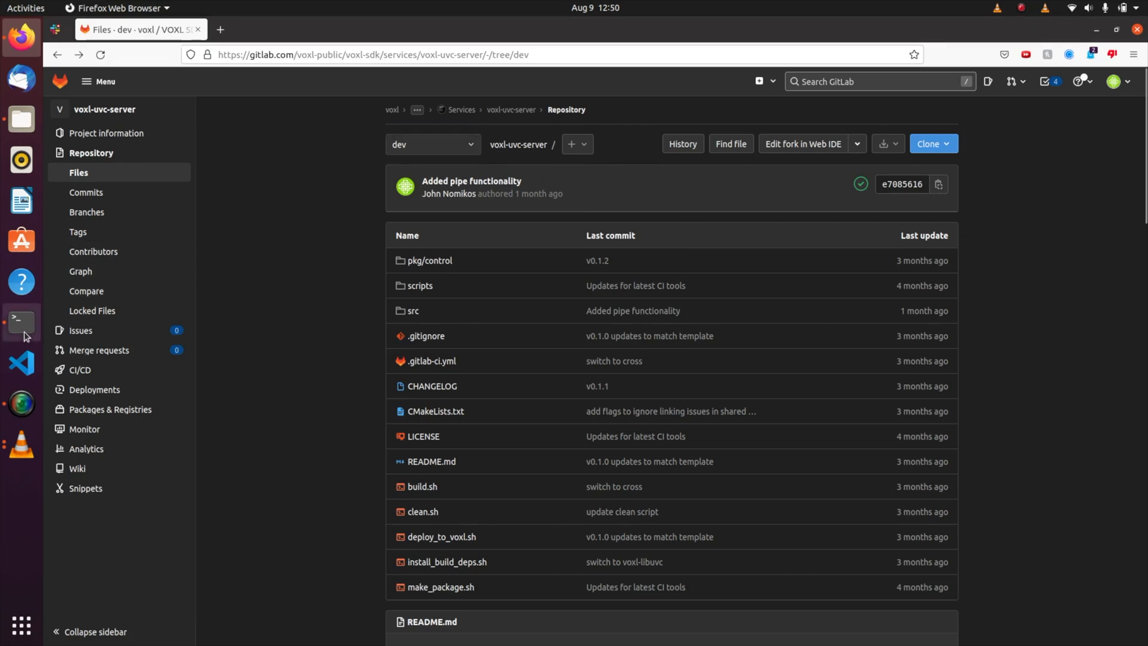
mouse_move(22, 320)
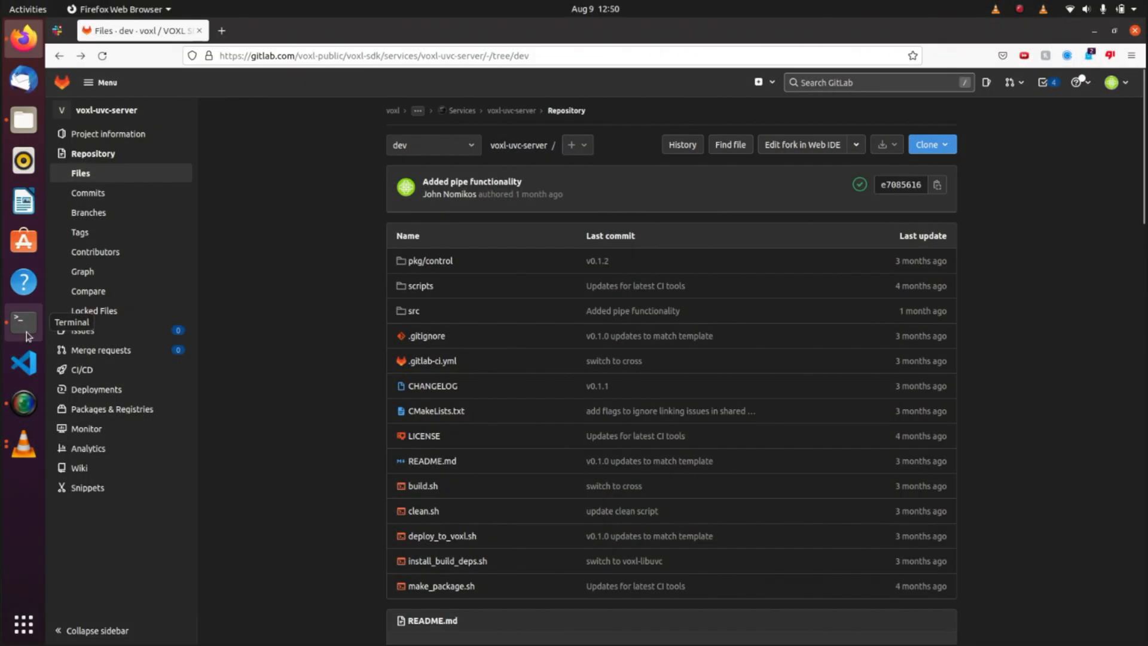